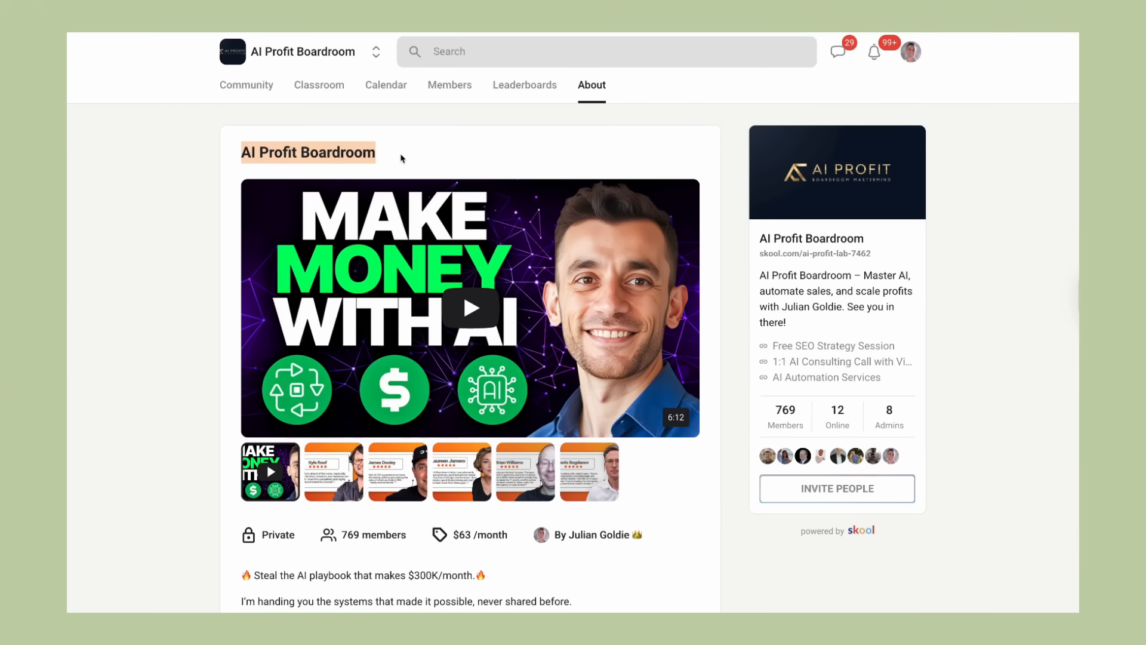
pyautogui.moveTo(730, 410)
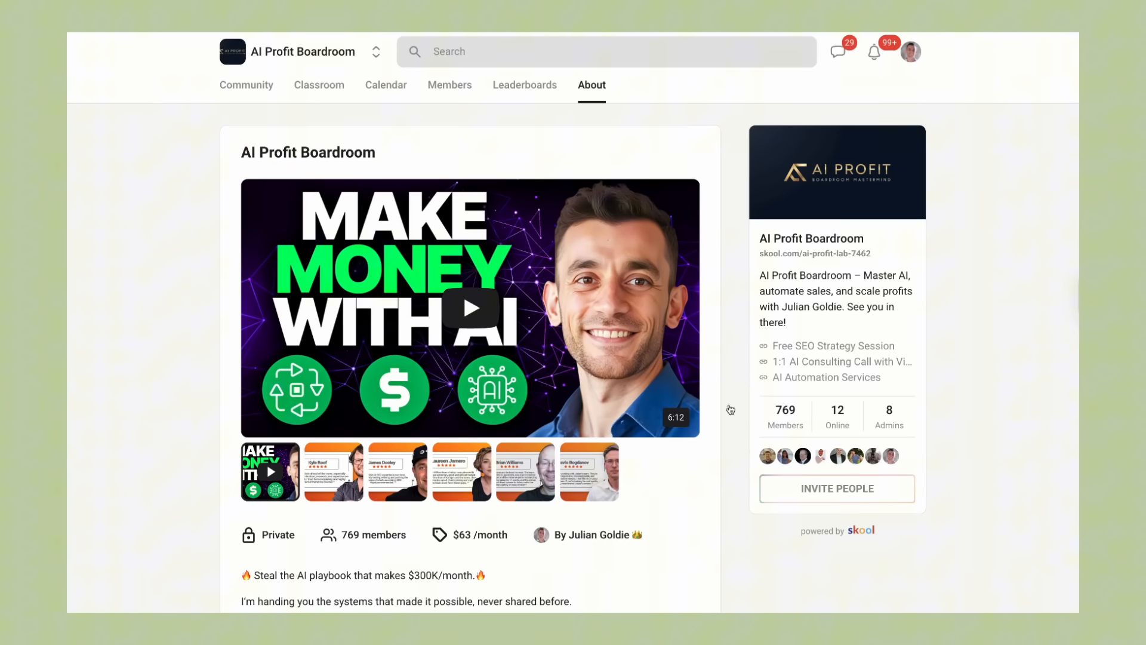
pyautogui.moveTo(326, 94)
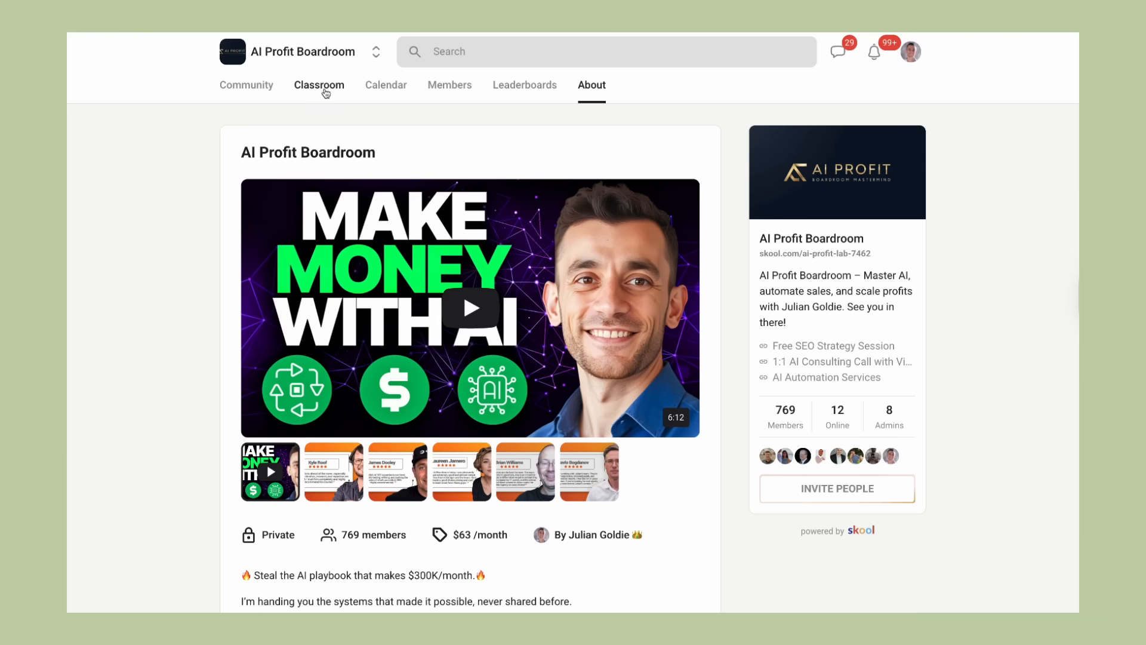
# Step: Browse the Boardroom classroom, open the N8N Templates & Workflows course, then return to the Community feed
pyautogui.click(318, 85)
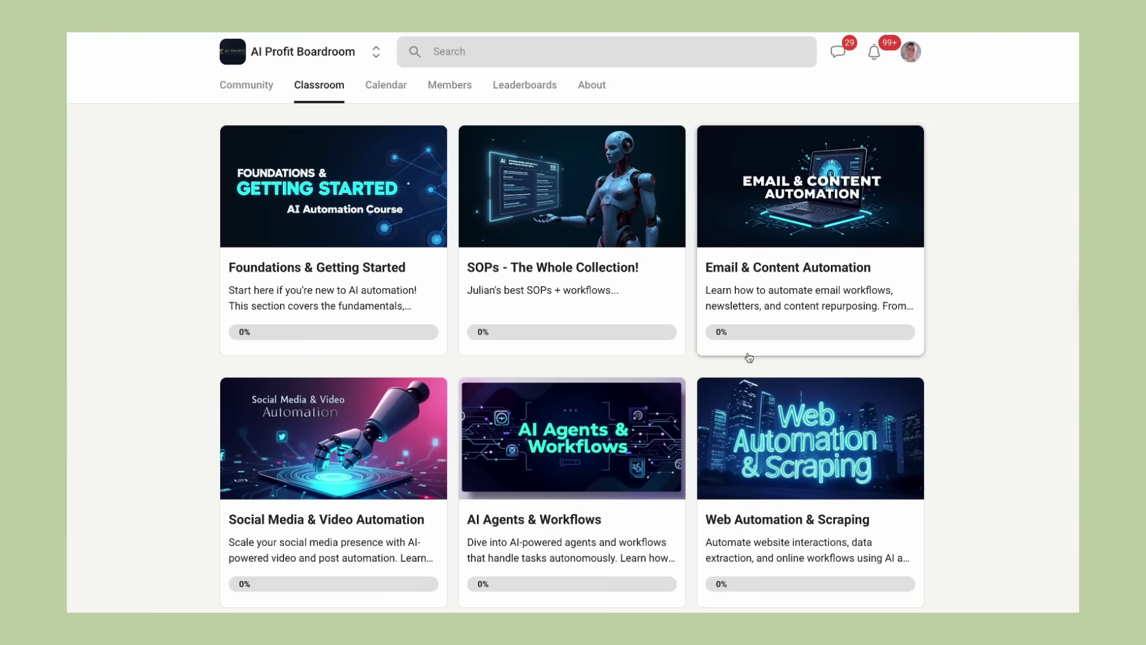
pyautogui.scroll(-3)
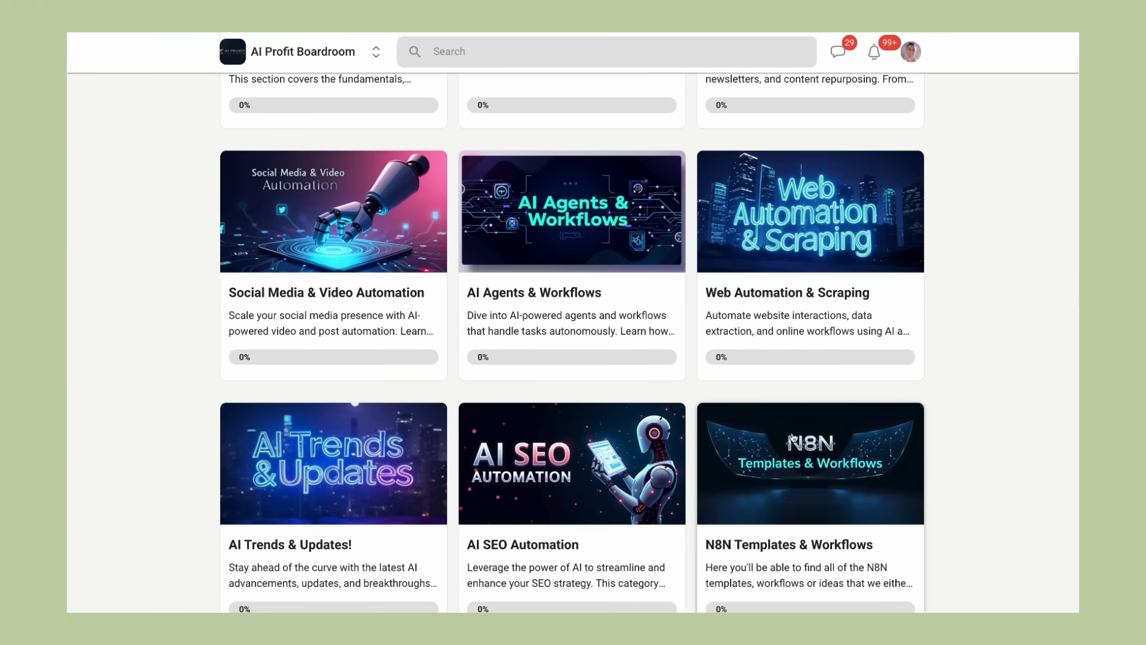
pyautogui.click(810, 464)
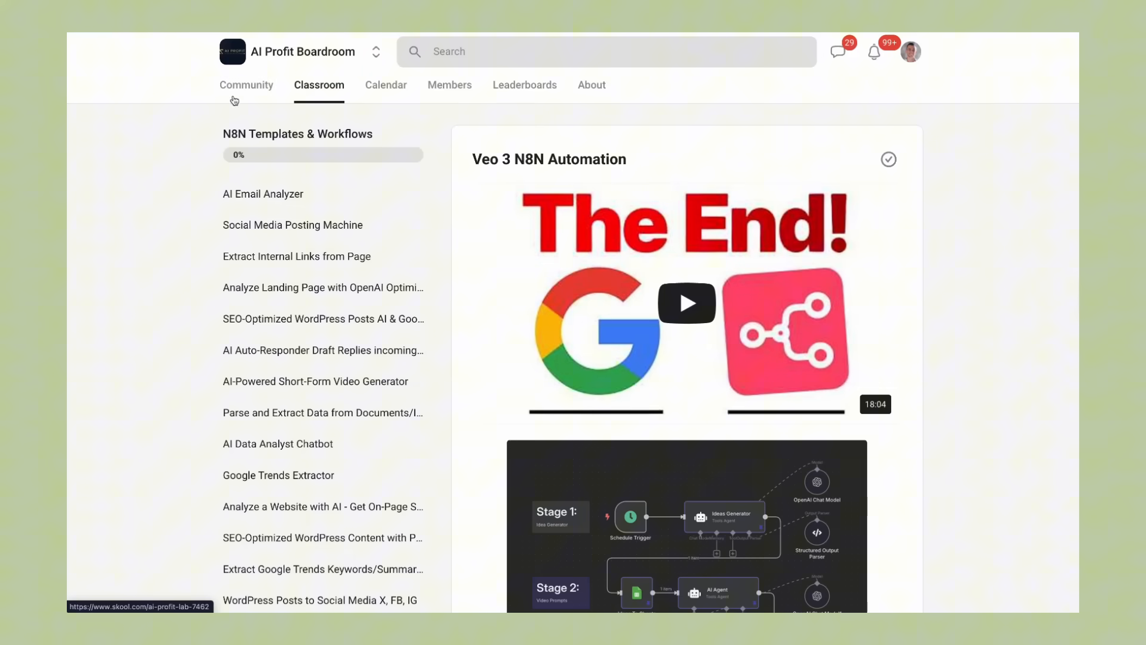
pyautogui.click(246, 85)
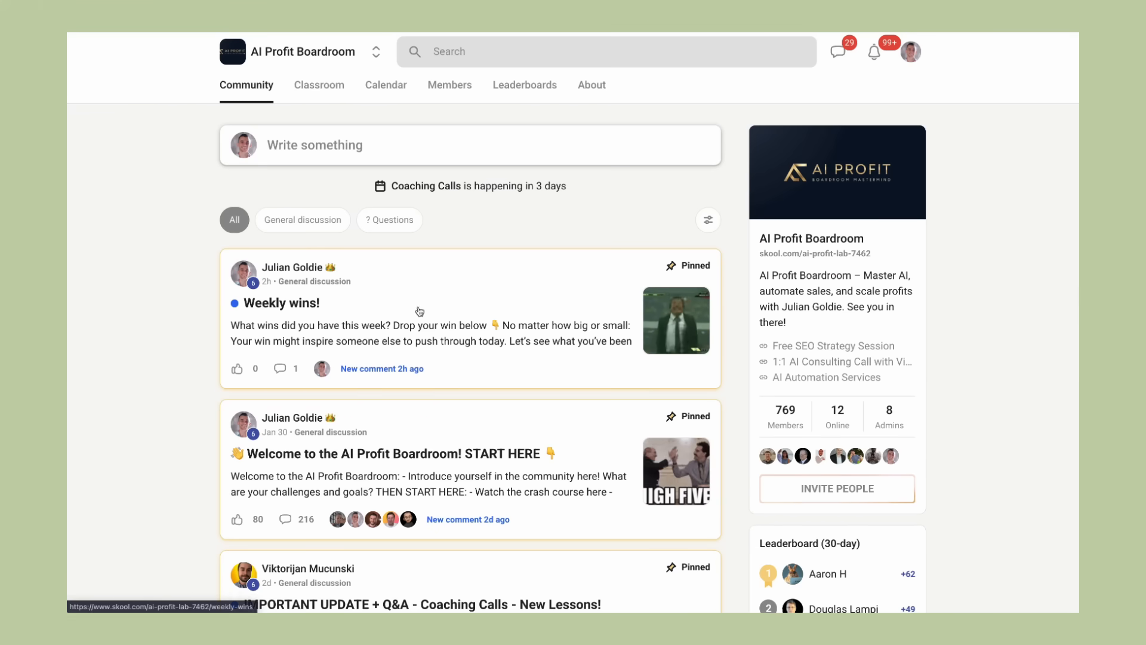
# Step: Open the pinned 'Weekly wins!' post, then switch to the AI Money Lab about page
pyautogui.click(278, 304)
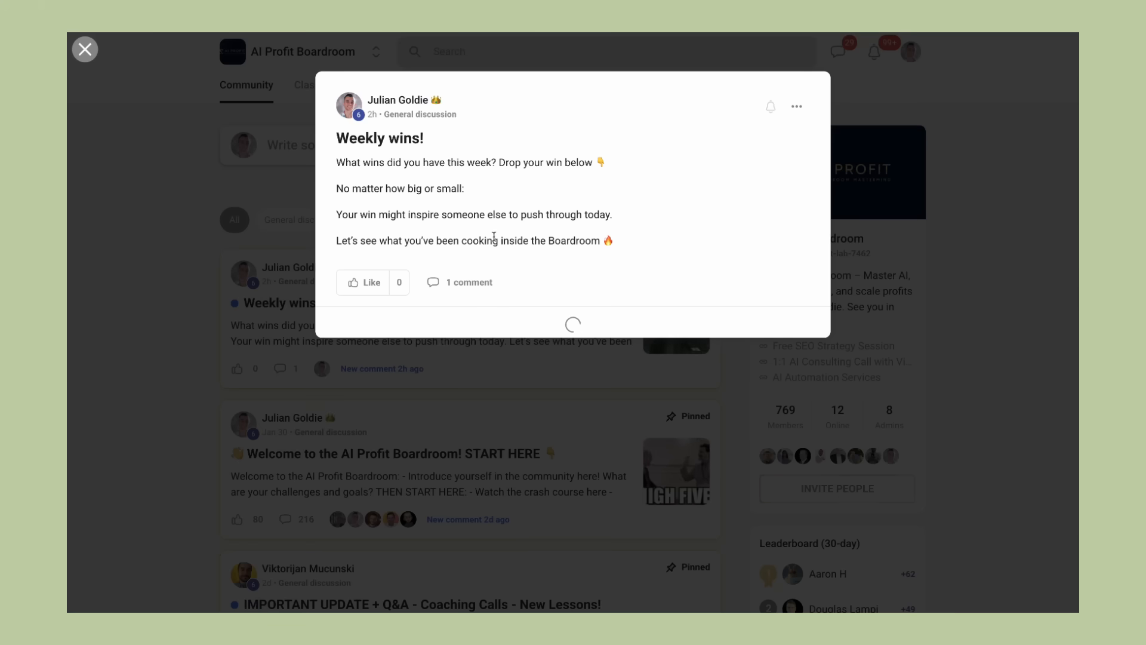
pyautogui.click(85, 49)
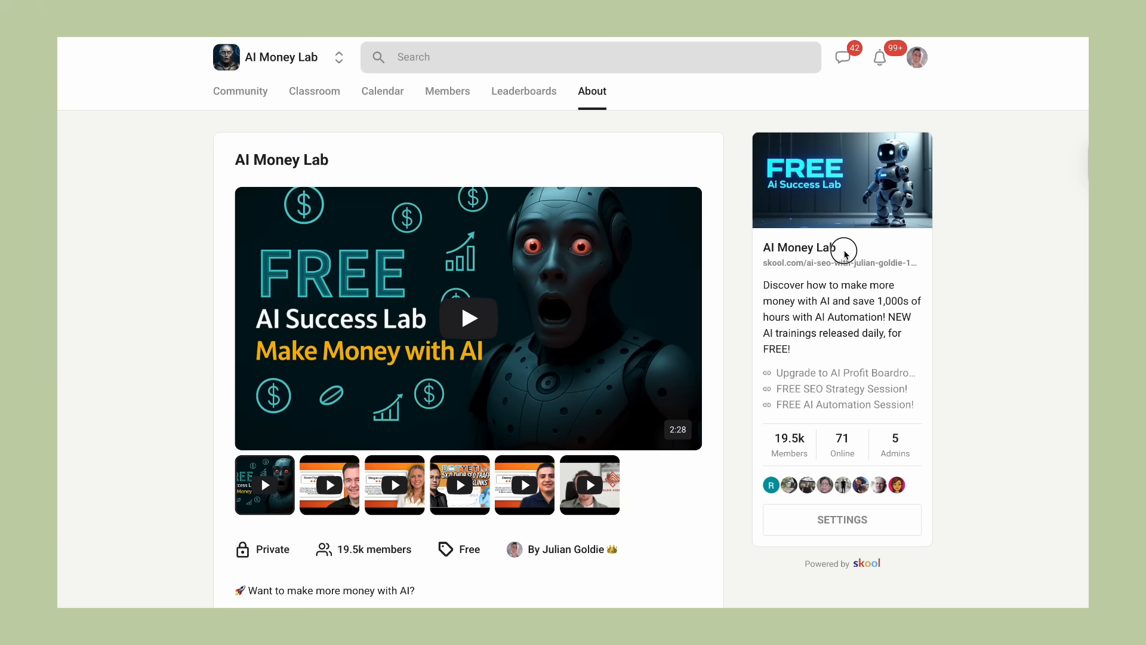
pyautogui.moveTo(259, 105)
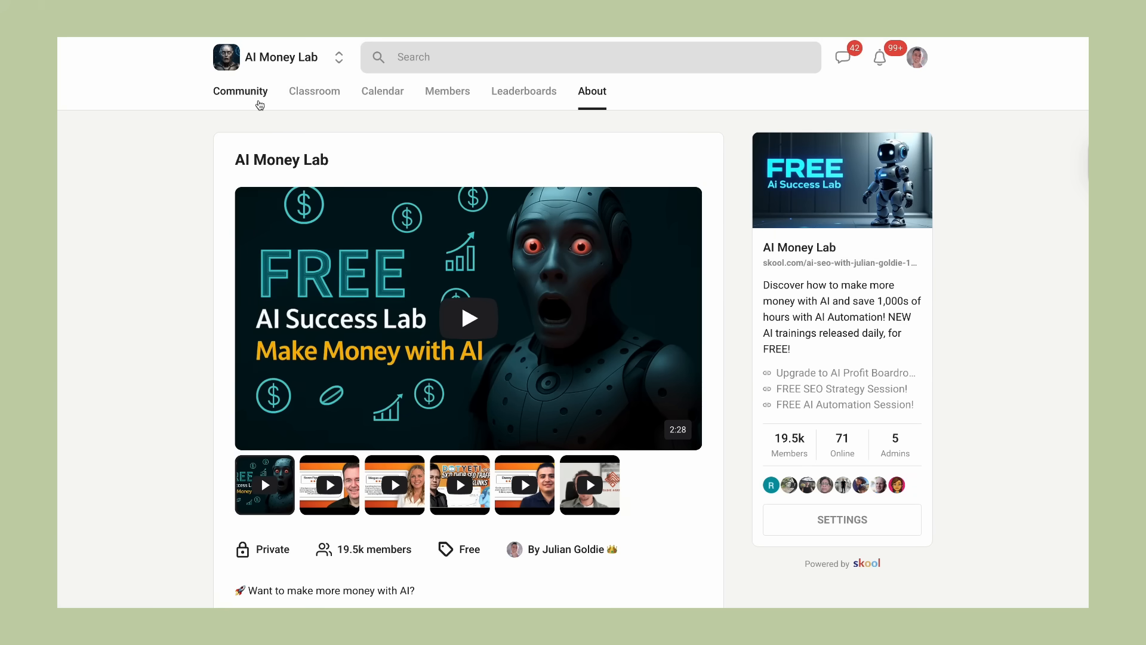
# Step: View AI Money Lab's feed and classroom, then open 'FREE: Learn AI Automation Course!' at its AI Agents lesson
pyautogui.click(240, 91)
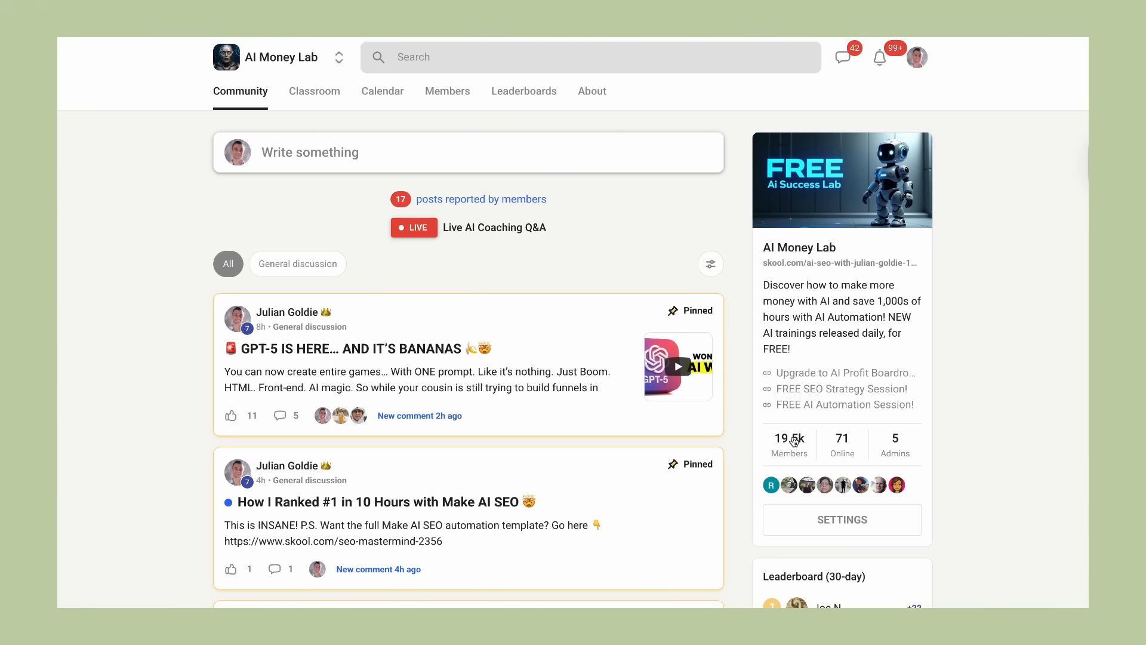
pyautogui.click(315, 91)
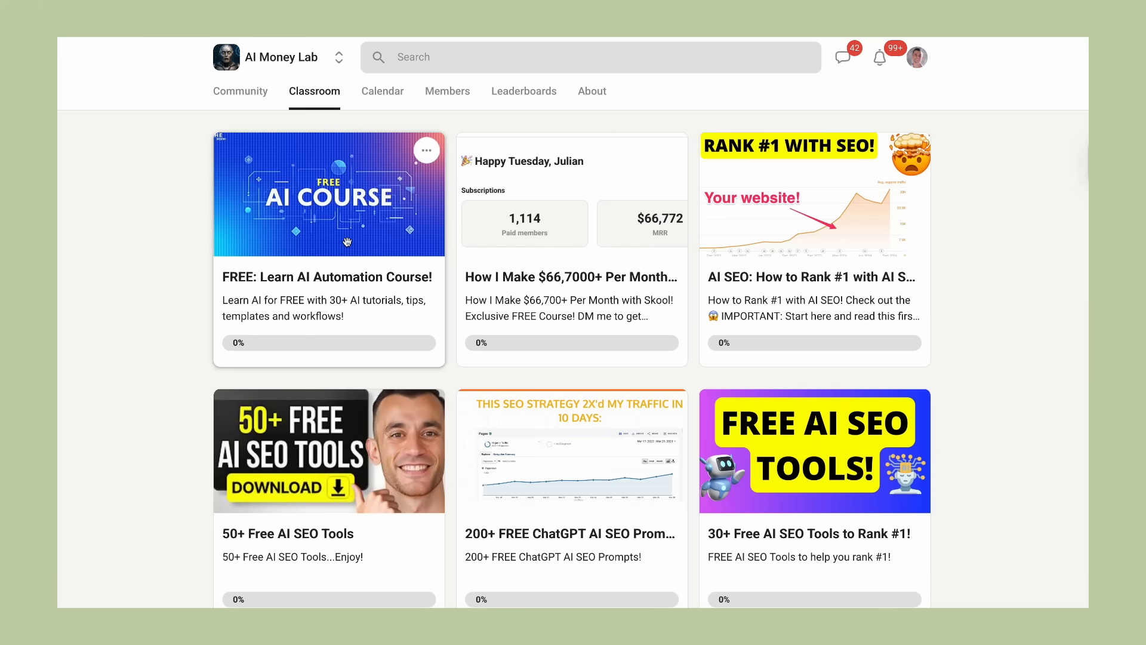
pyautogui.click(329, 195)
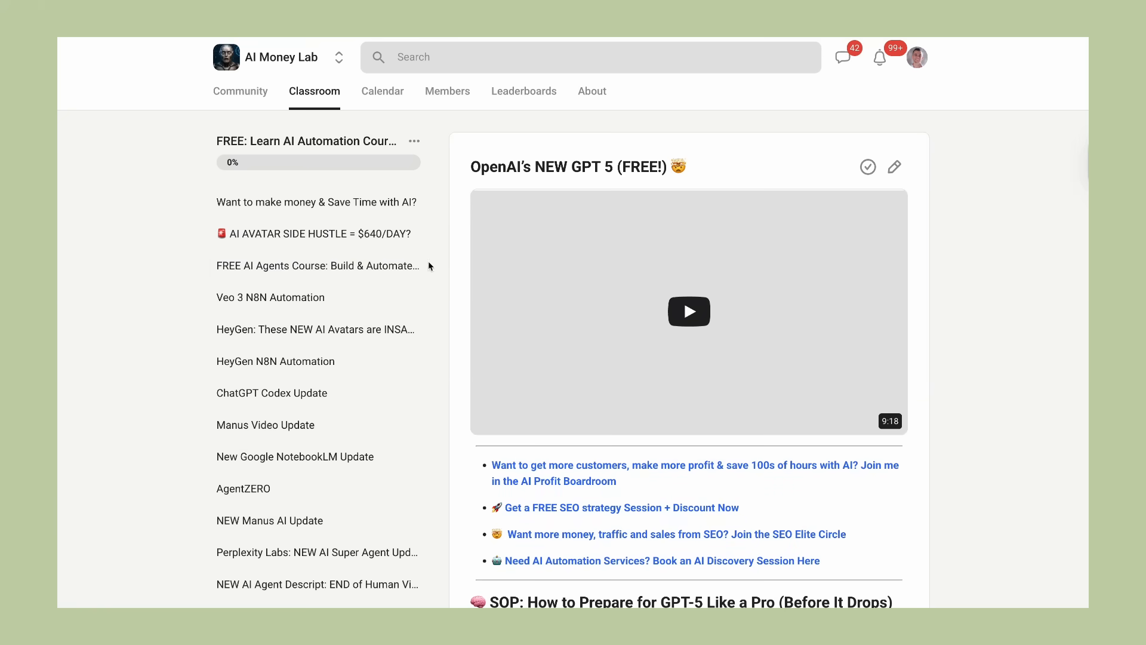
pyautogui.click(318, 266)
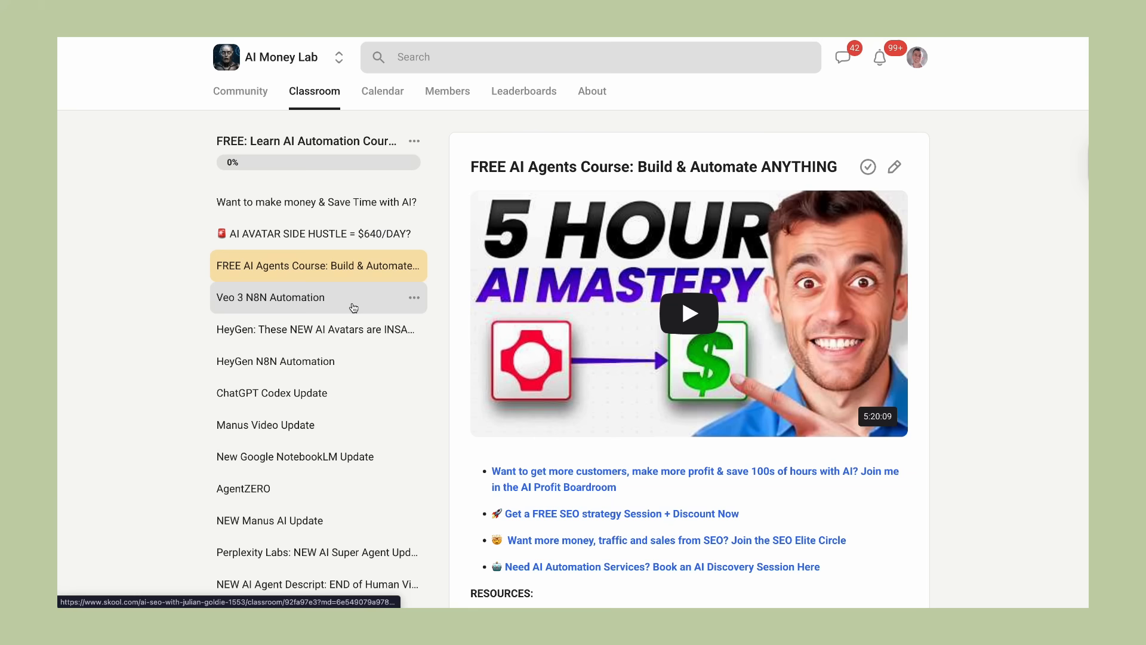